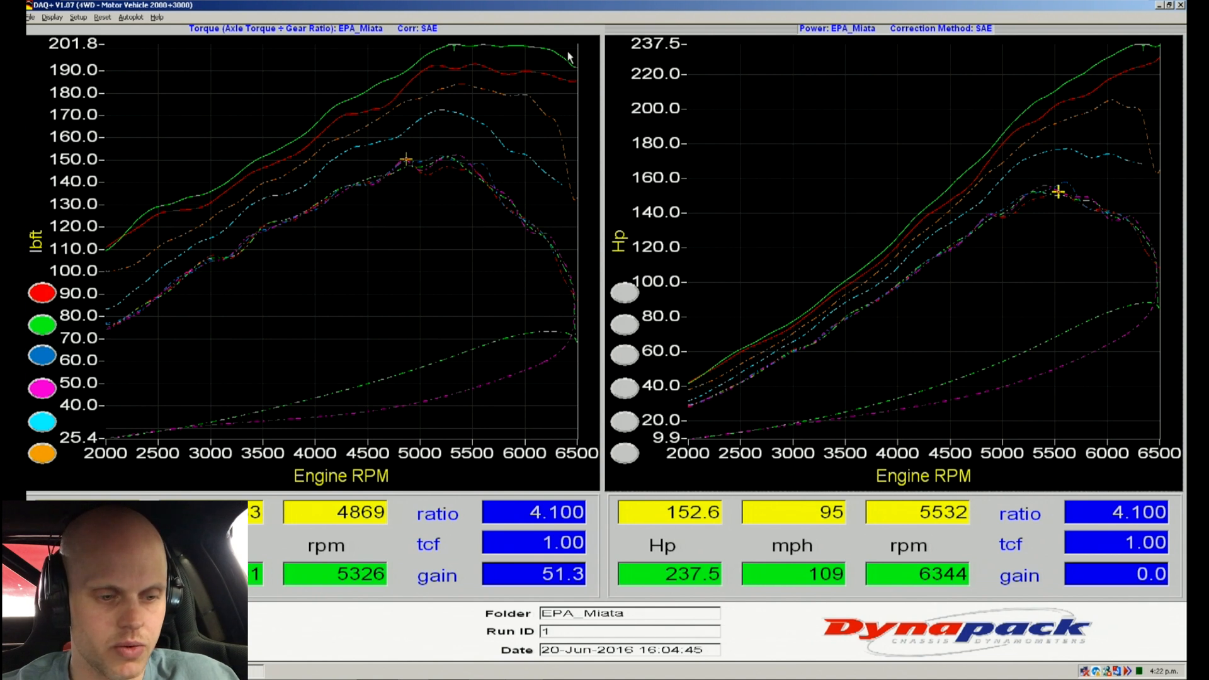
Step: Switch from the DAQ+ dyno plots to the MegaLogViewer window
left_click(486, 665)
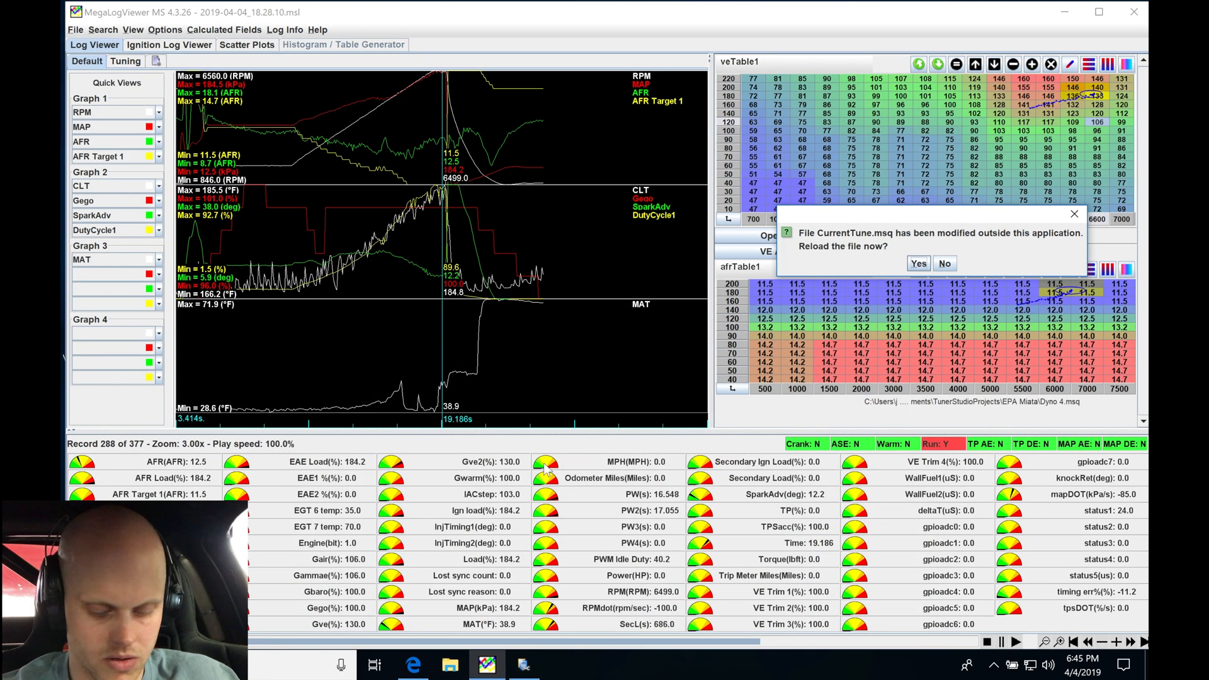
Step: Dismiss the tune reload prompt, review the 18.45.08 log, and return to DAQ+
left_click(918, 263)
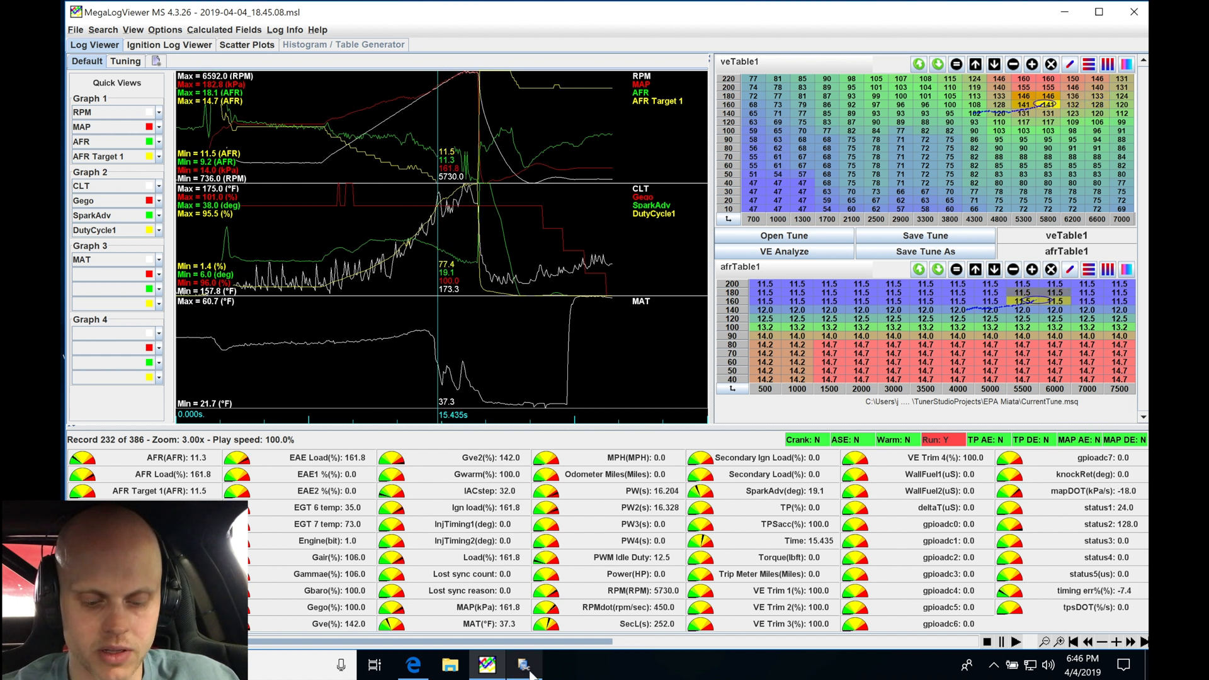
left_click(523, 664)
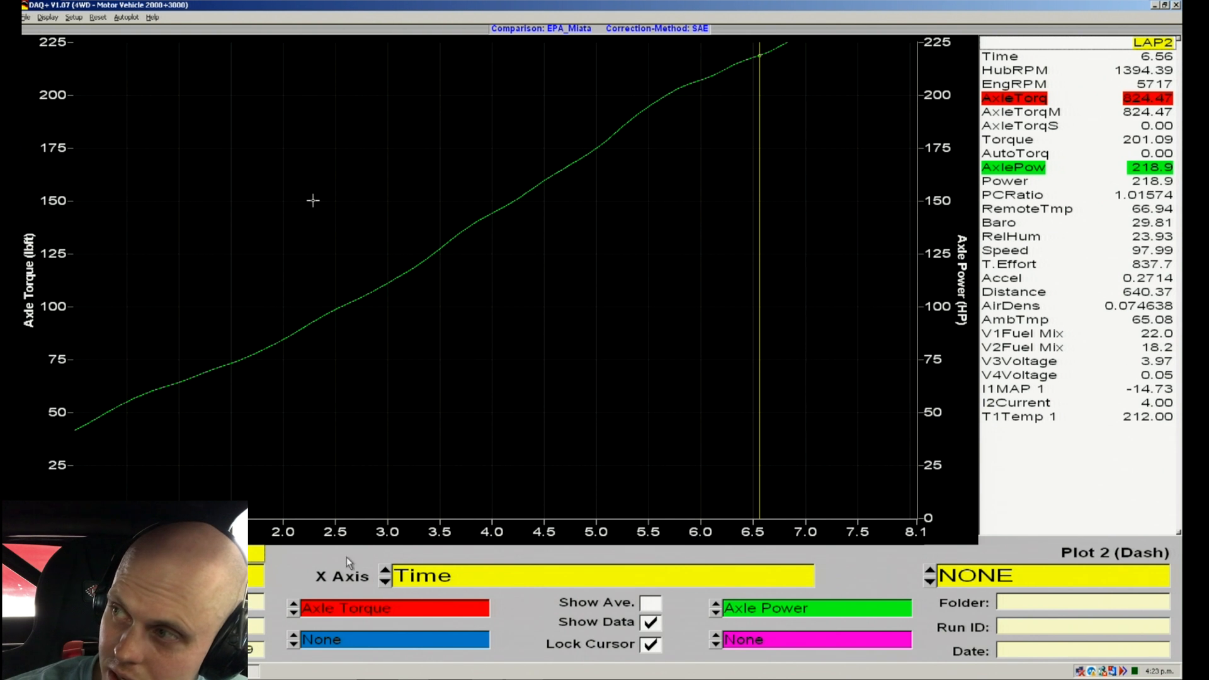
Step: Plot LAP2 torque and power against Engine Rpm with Show Data unchecked
left_click(384, 574)
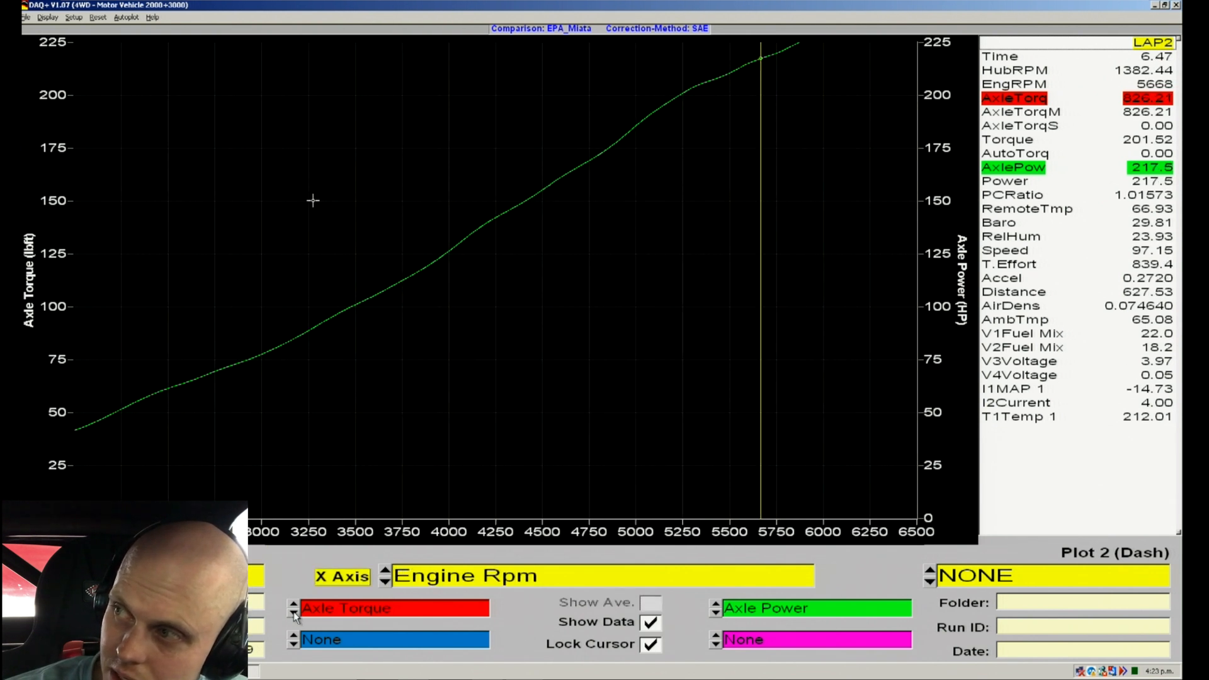
left_click(294, 612)
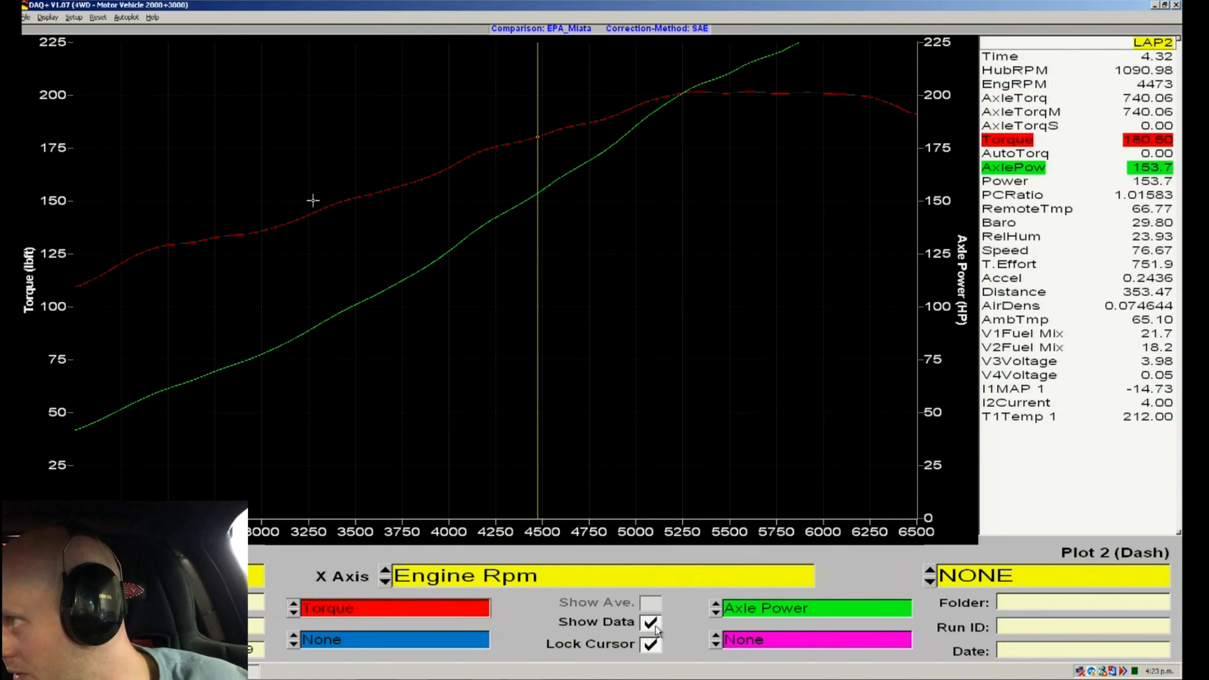
left_click(650, 622)
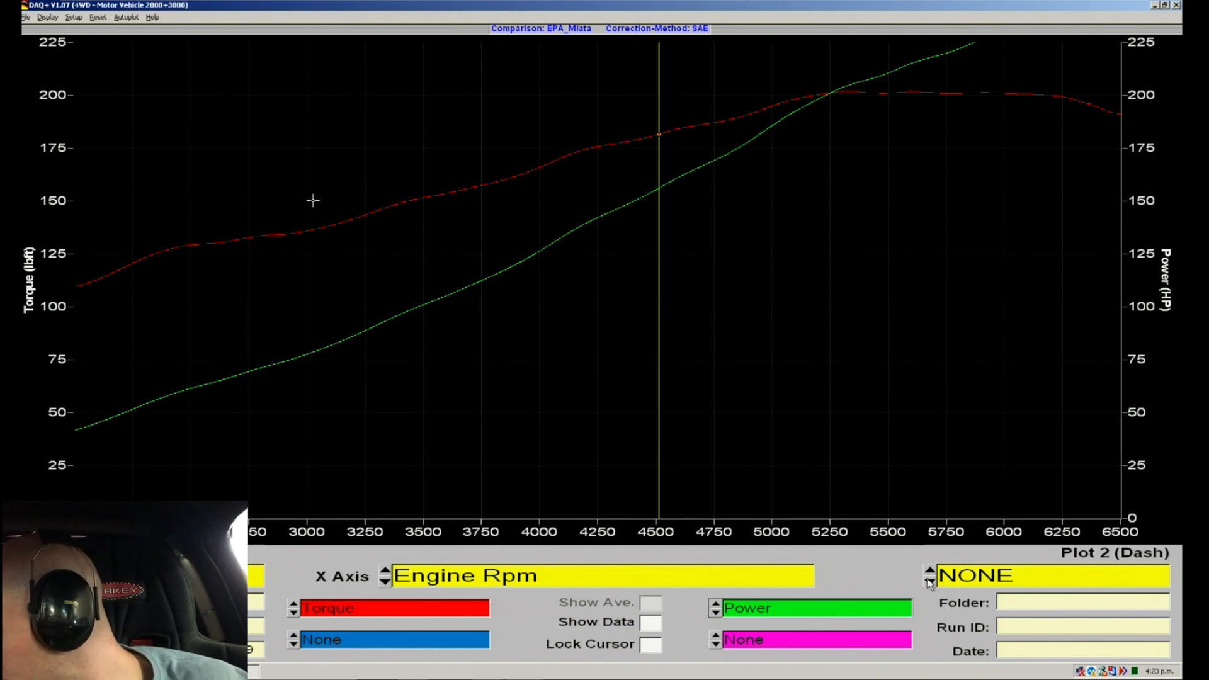
Step: Step the Plot 2 source to the EPA_Miata comparison run to overlay it
left_click(930, 571)
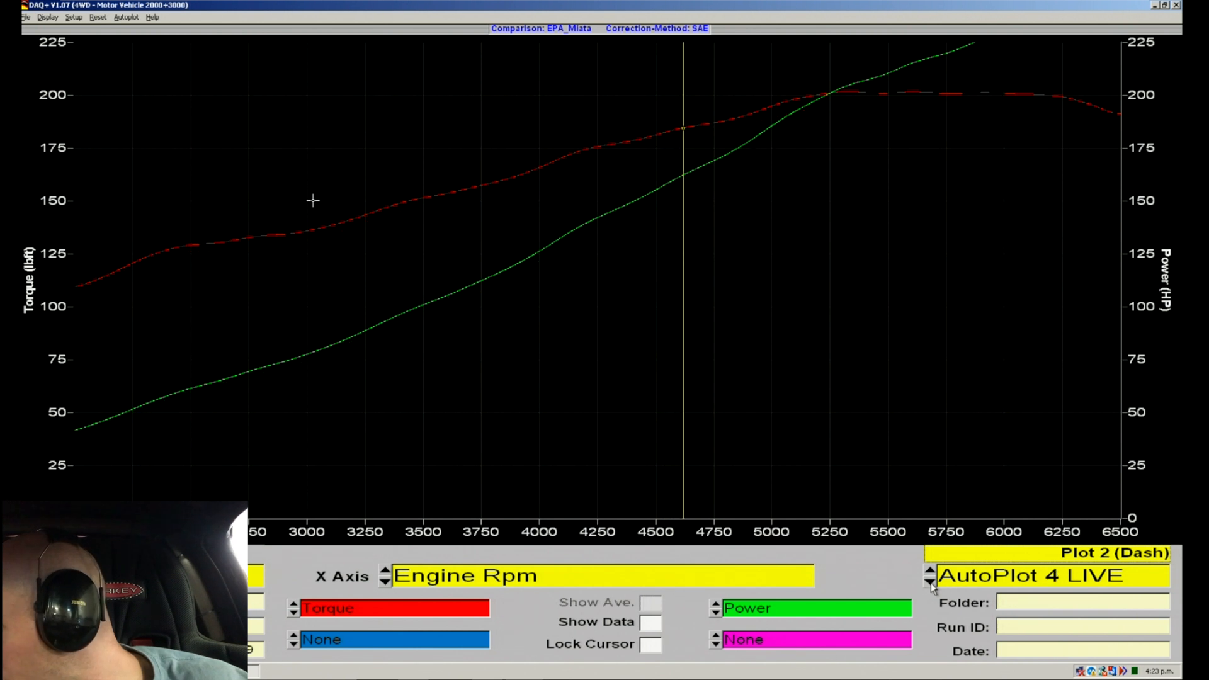
left_click(931, 580)
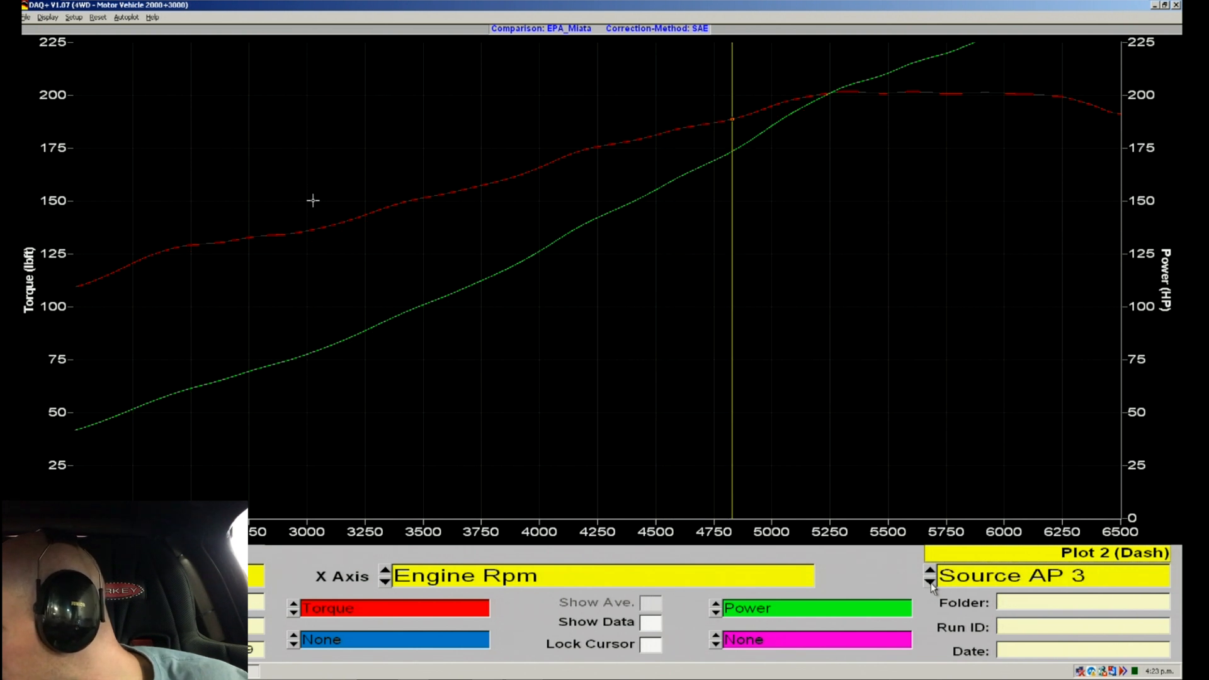
left_click(929, 582)
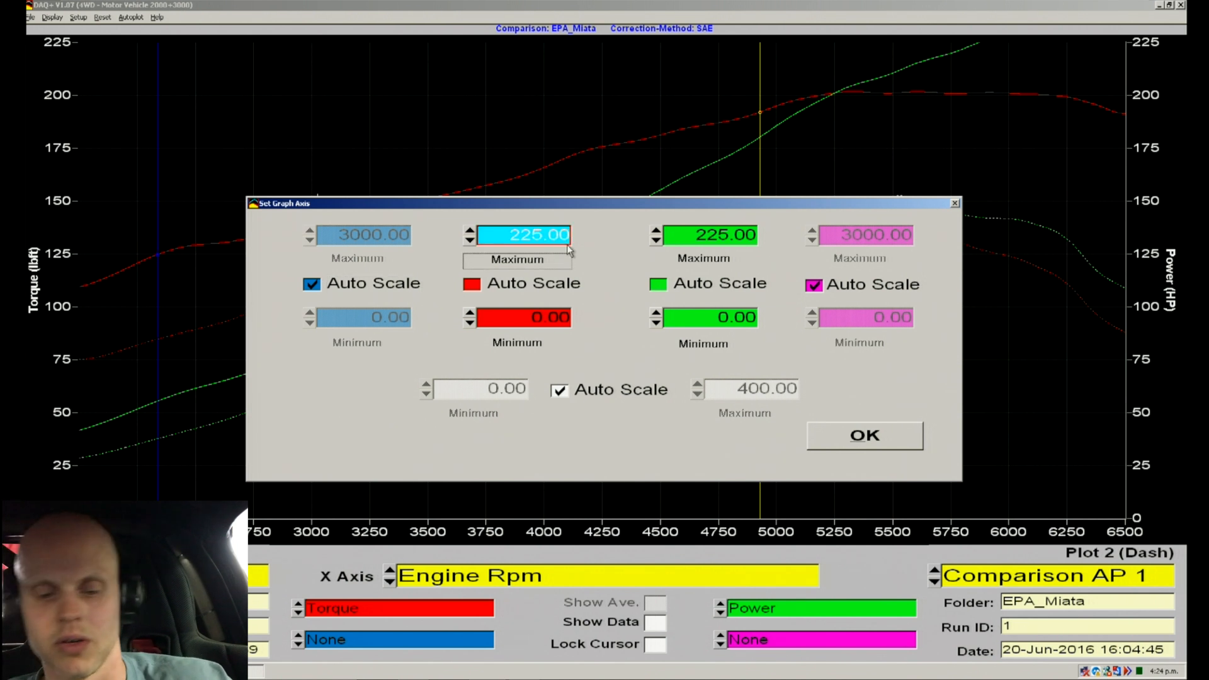
Step: Enter 300 as the maximum for the torque and power axes
type("300")
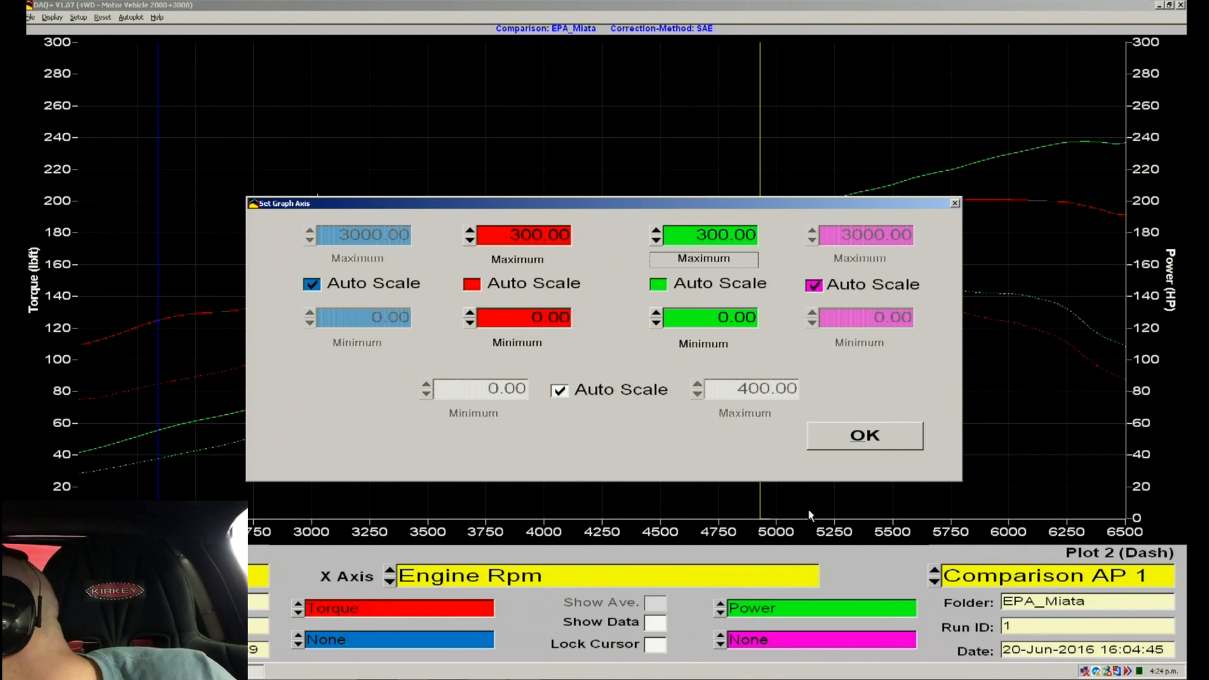
Step: Confirm the Set Graph Axis dialog with OK to show the 0–300 overlay
left_click(863, 435)
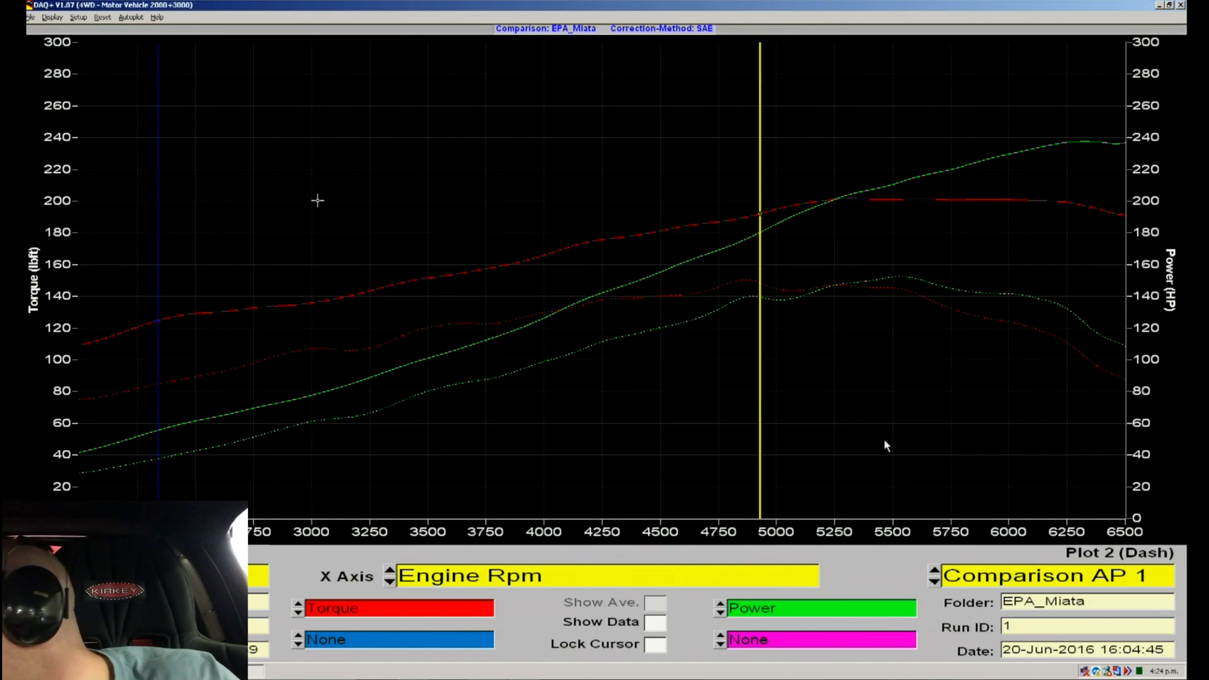
mouse_move(1069, 298)
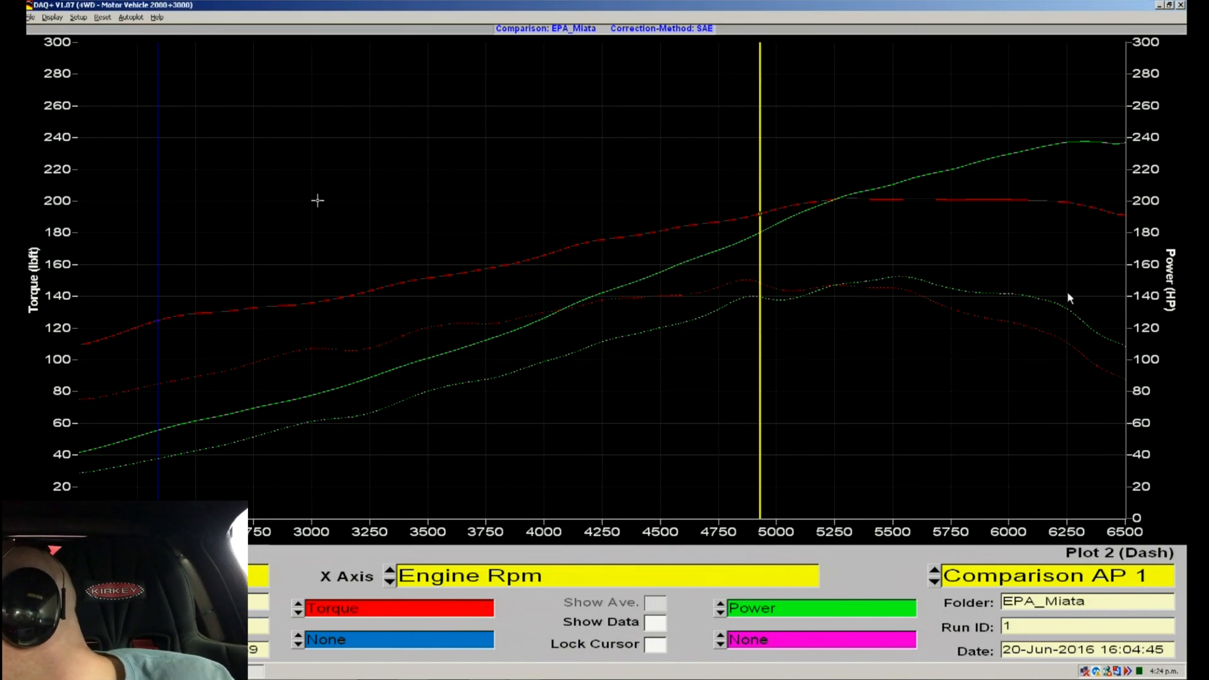
mouse_move(1065, 312)
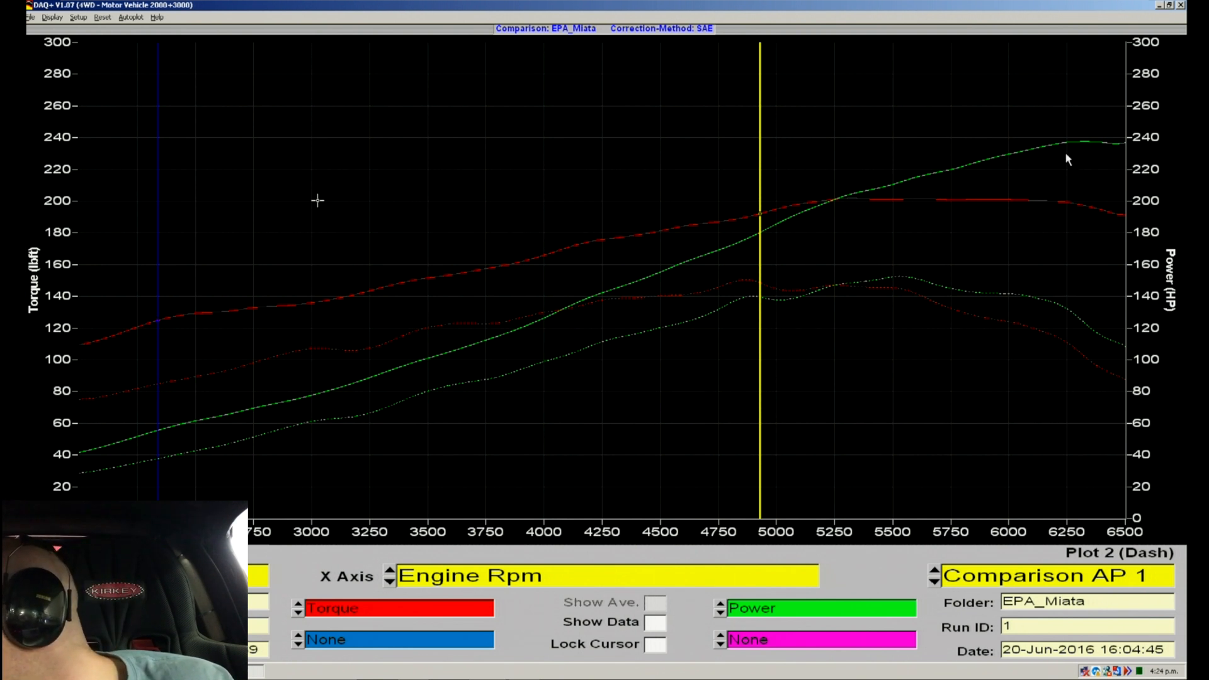
mouse_move(1074, 219)
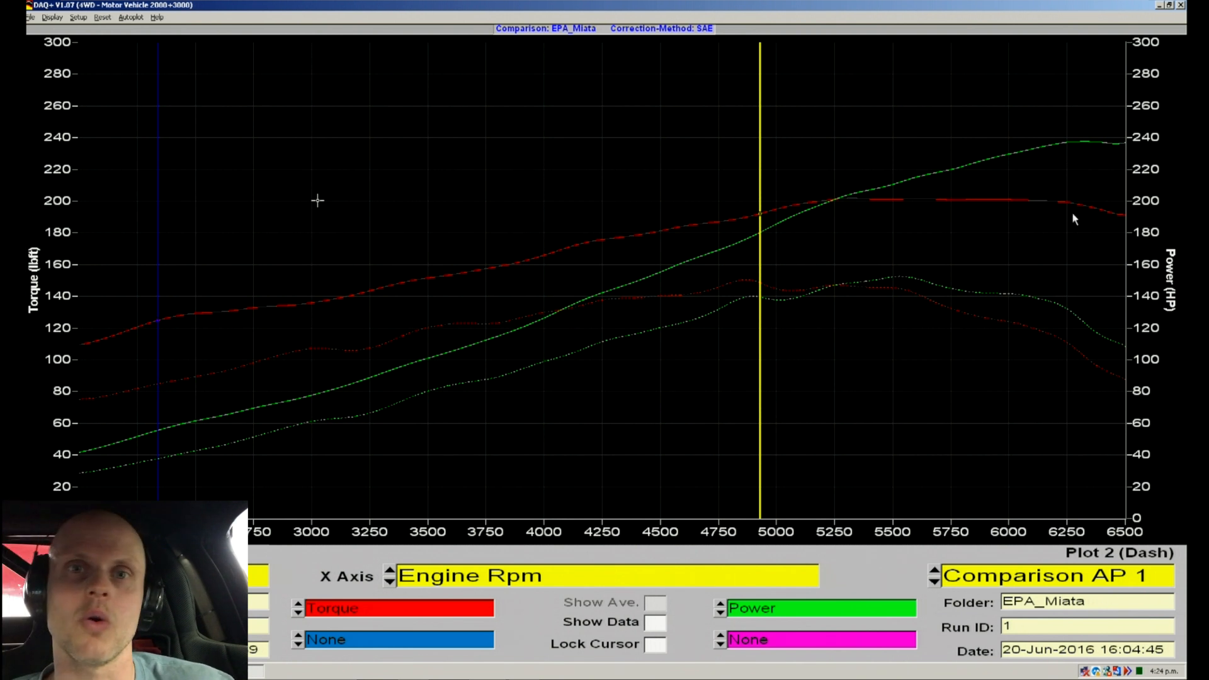